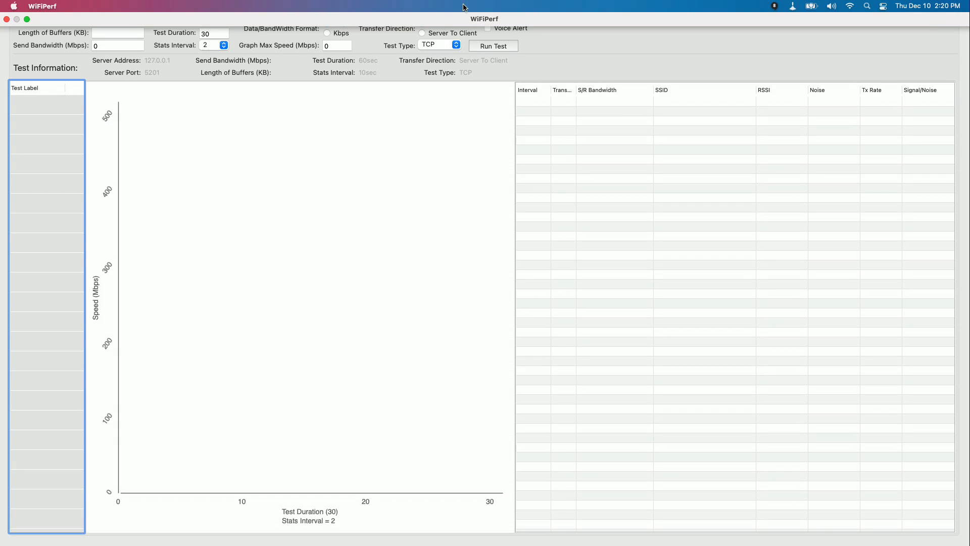
Run the 30-second client-to-server TCP test against 192.168.2.59 on port 5201
click(468, 6)
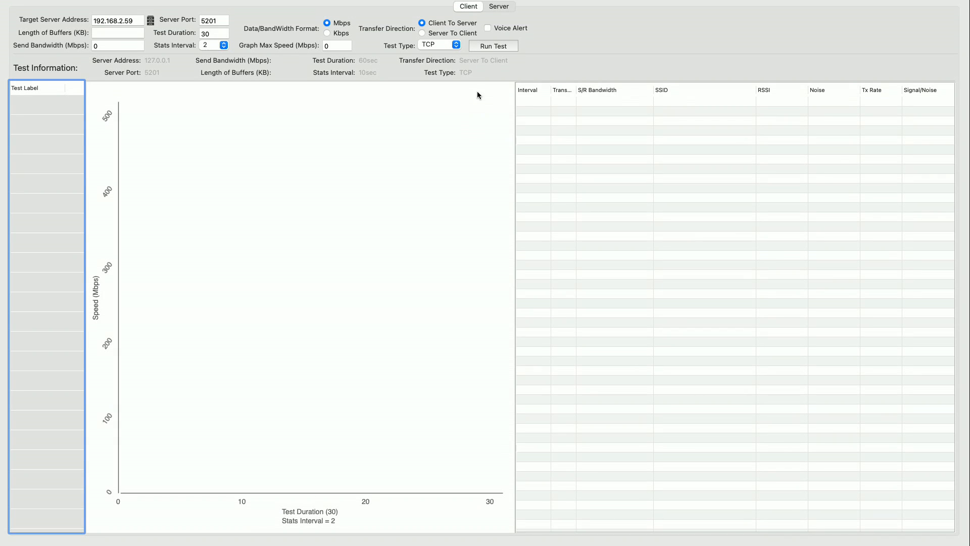
mouse_move(472, 132)
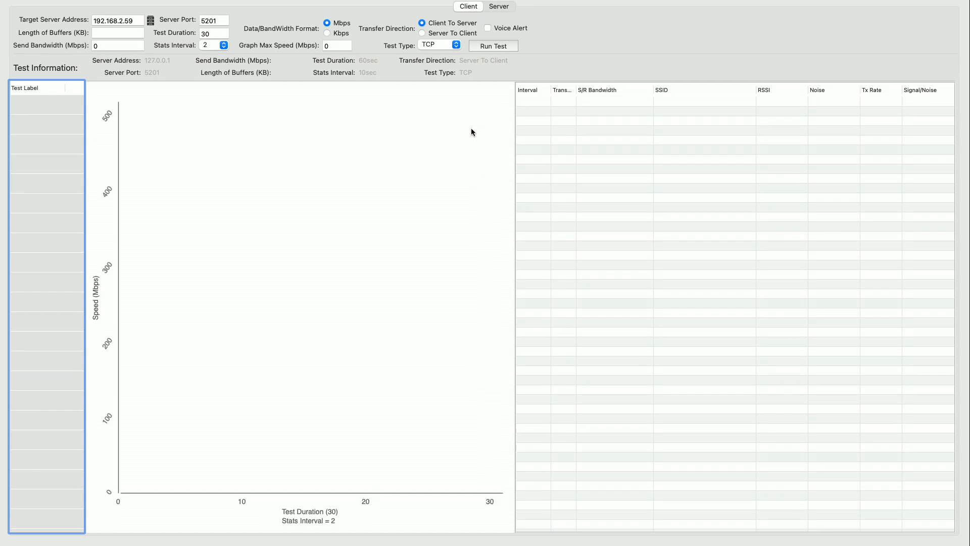
mouse_move(474, 115)
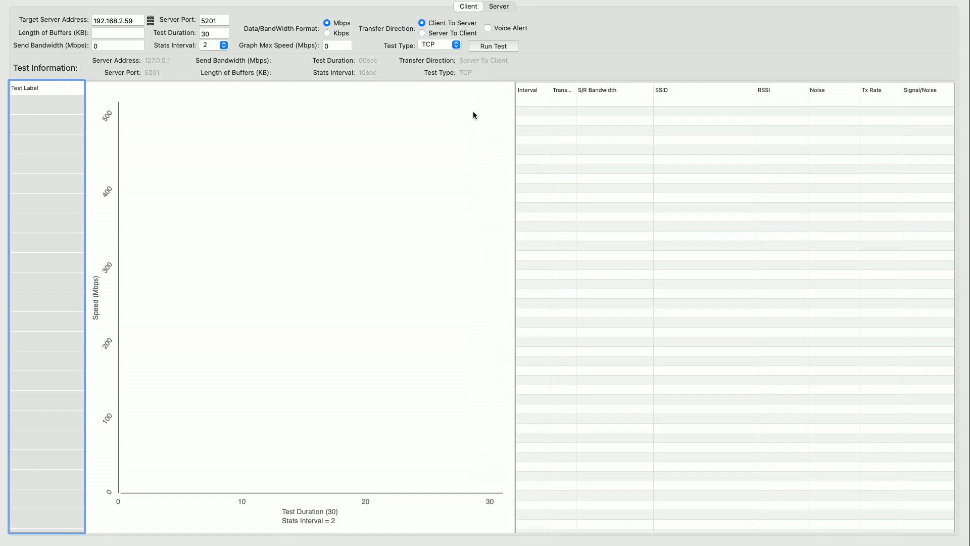
mouse_move(489, 86)
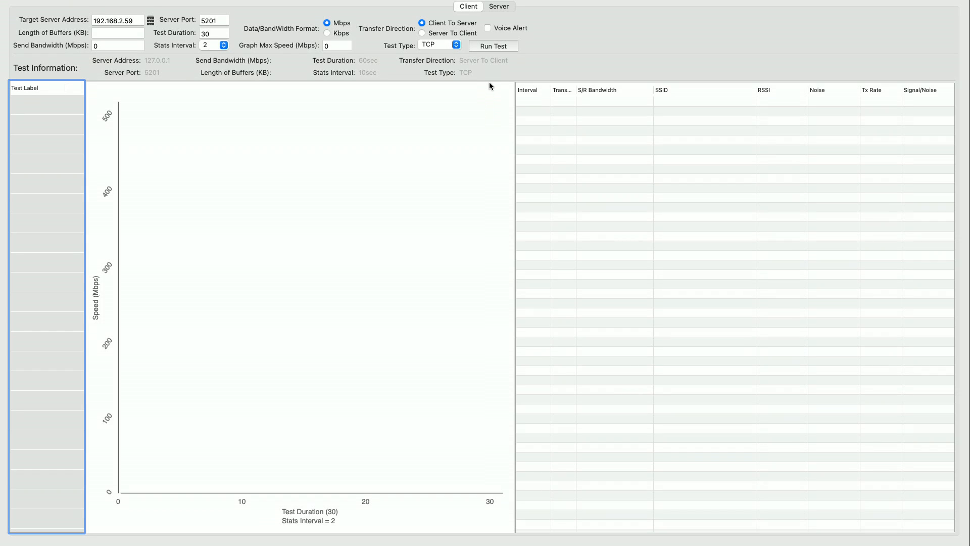
mouse_move(506, 69)
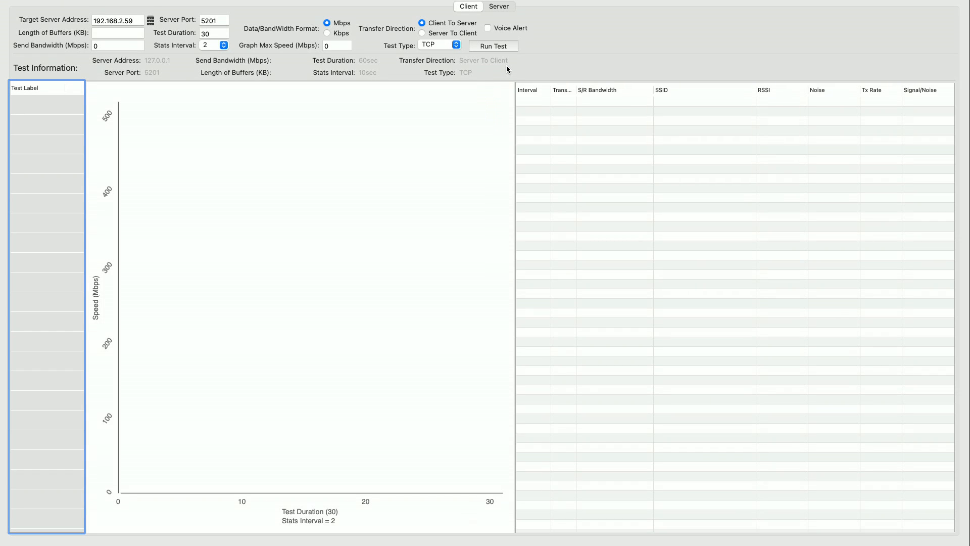
click(493, 45)
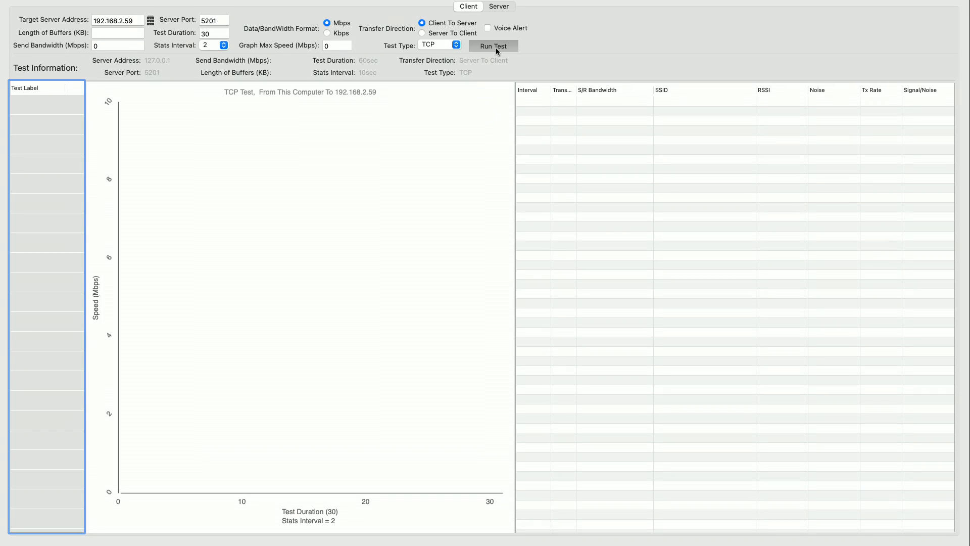
click(493, 45)
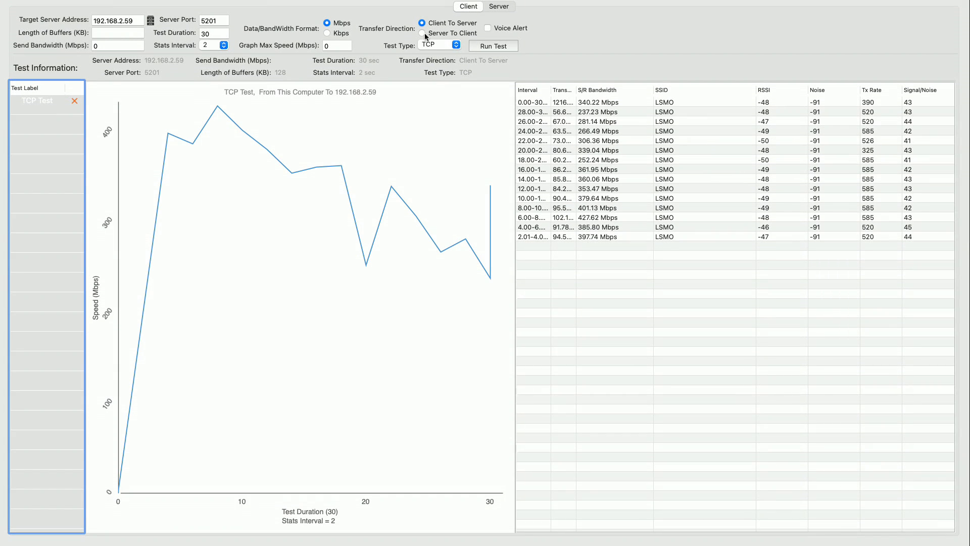
Switch the transfer direction to Server To Client and run the TCP test
click(422, 33)
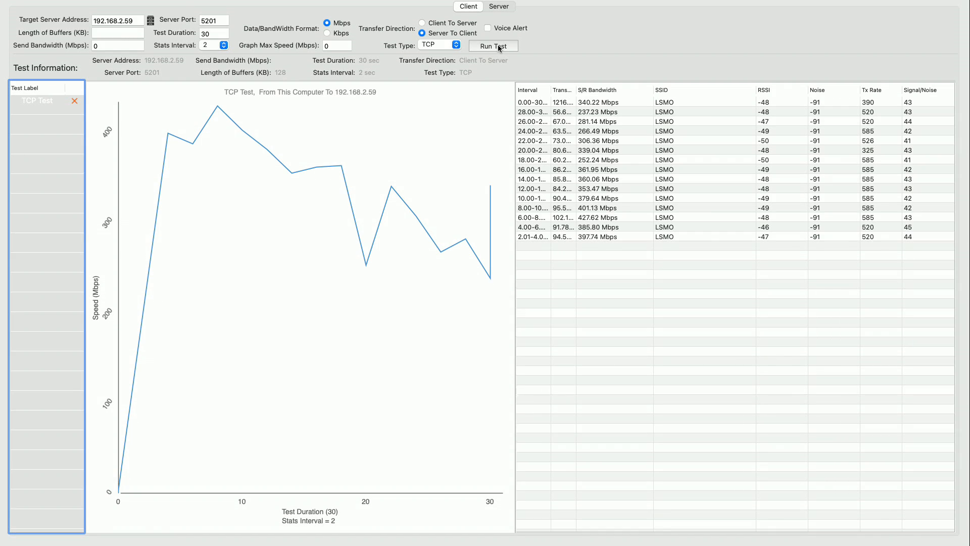
click(493, 45)
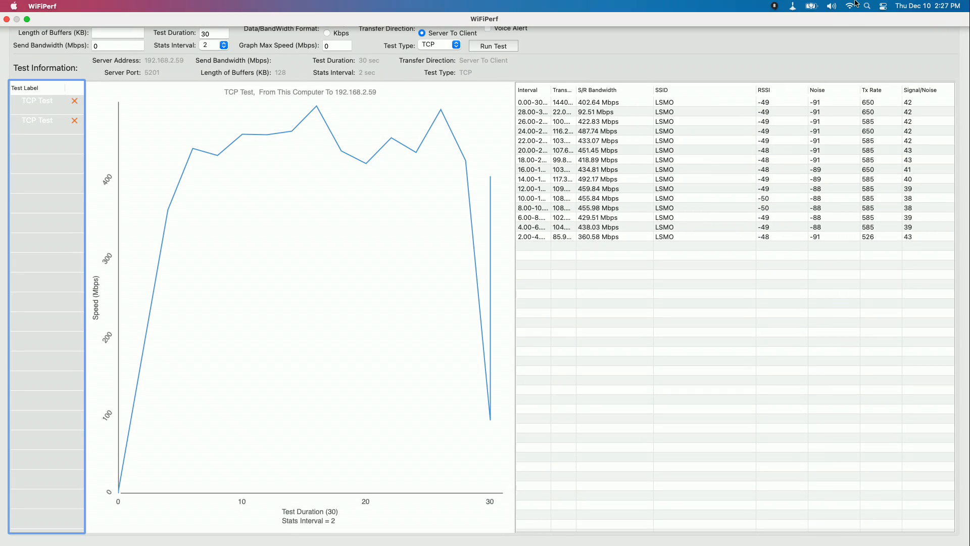
Option-click the menu bar Wi-Fi icon to show LSMO's channel, RSSI, noise and Tx rate
click(849, 5)
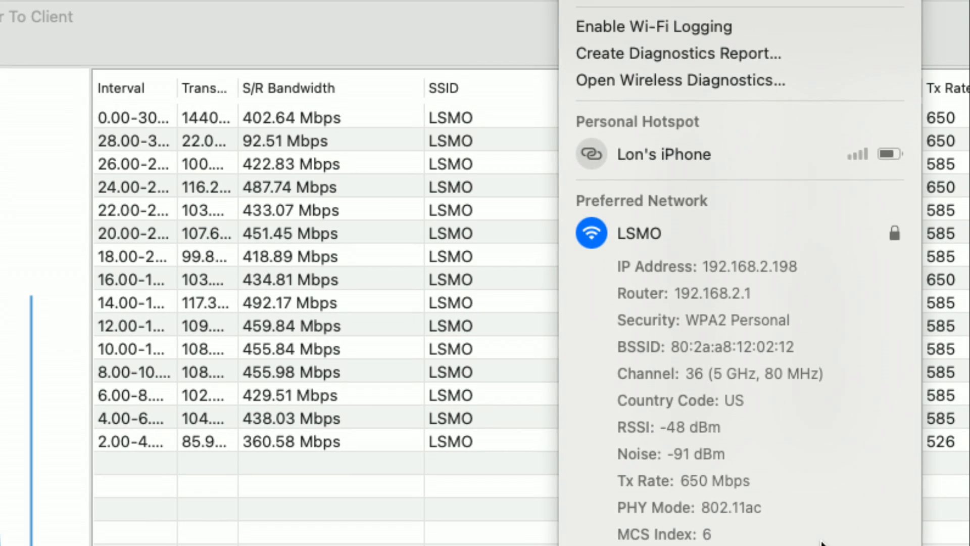
scroll(down, 3)
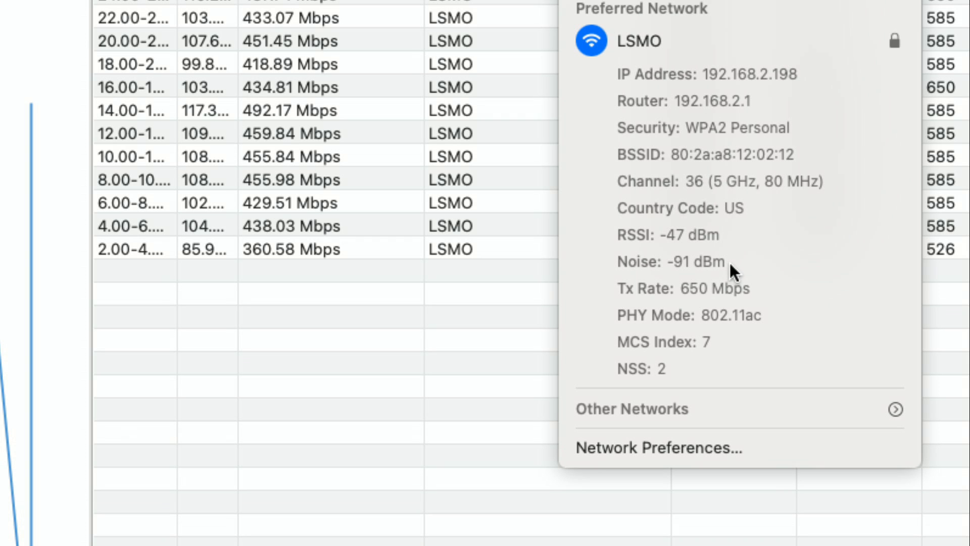
mouse_move(768, 311)
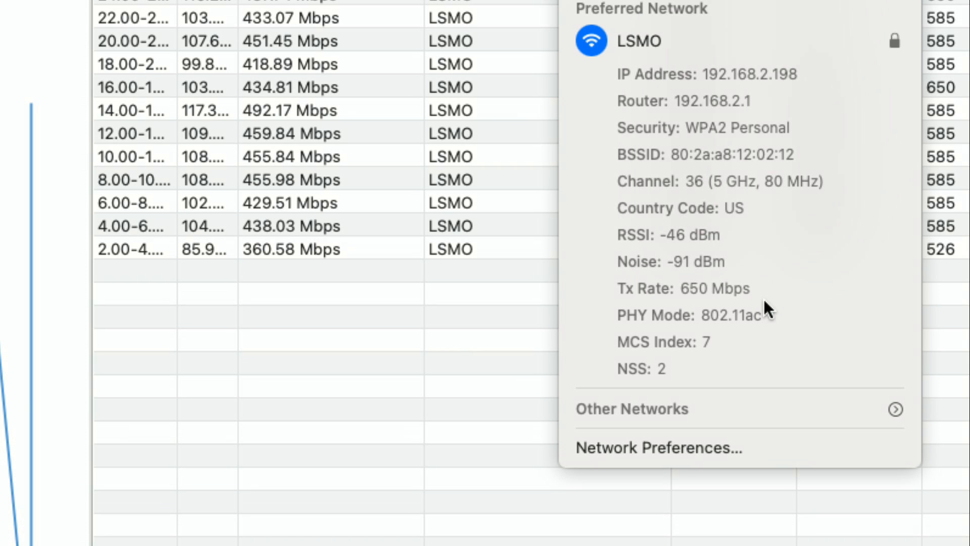
mouse_move(771, 324)
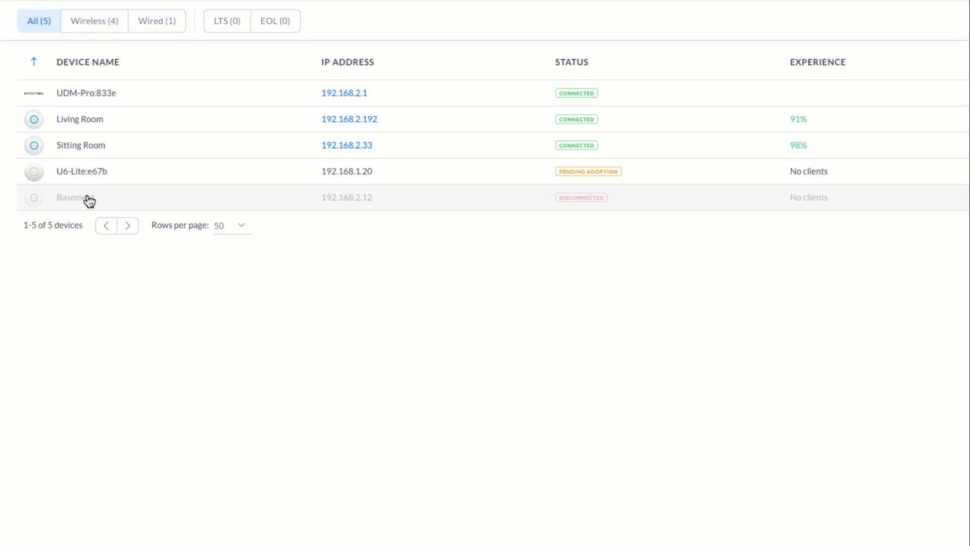
mouse_move(96, 176)
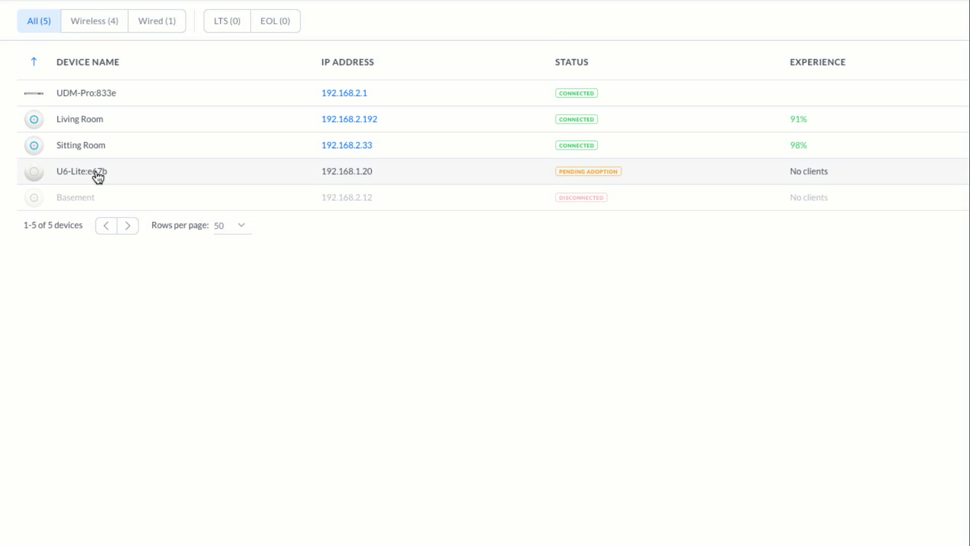
mouse_move(77, 179)
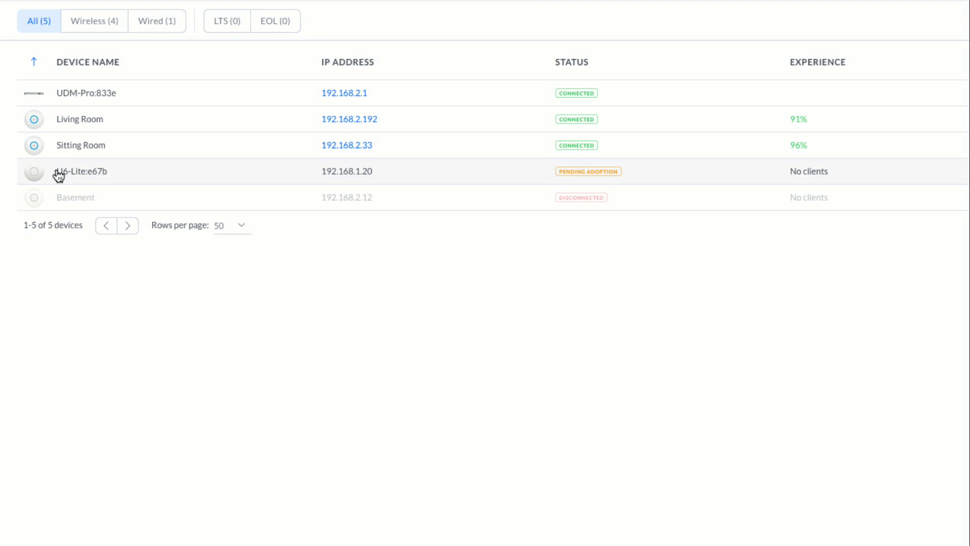
mouse_move(111, 183)
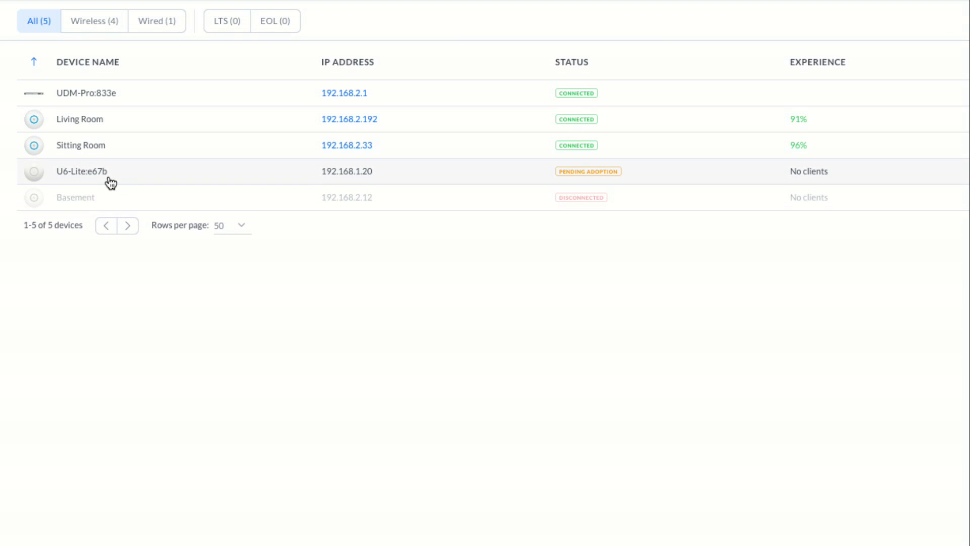
mouse_move(609, 176)
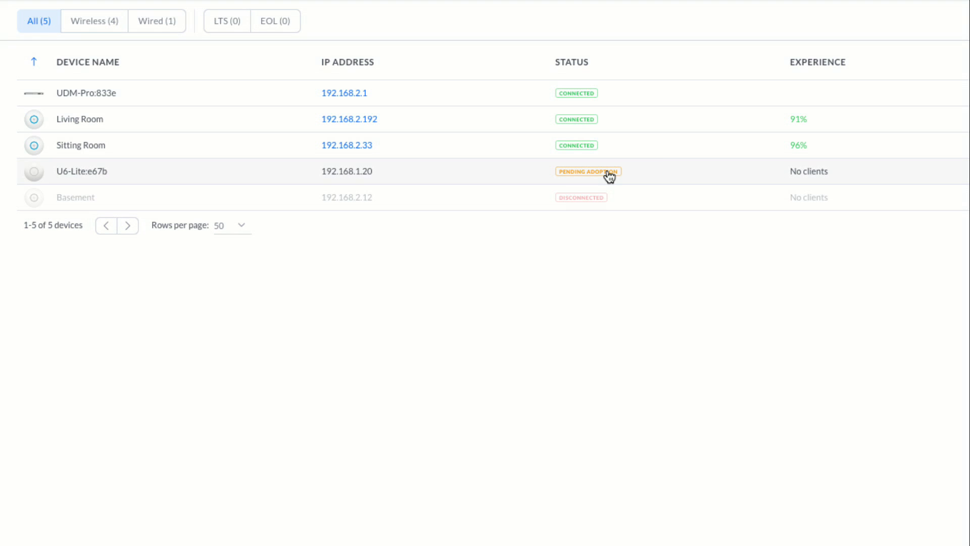
Adopt the pending U6-Lite:e67b access point from the device table
scroll(right, 3)
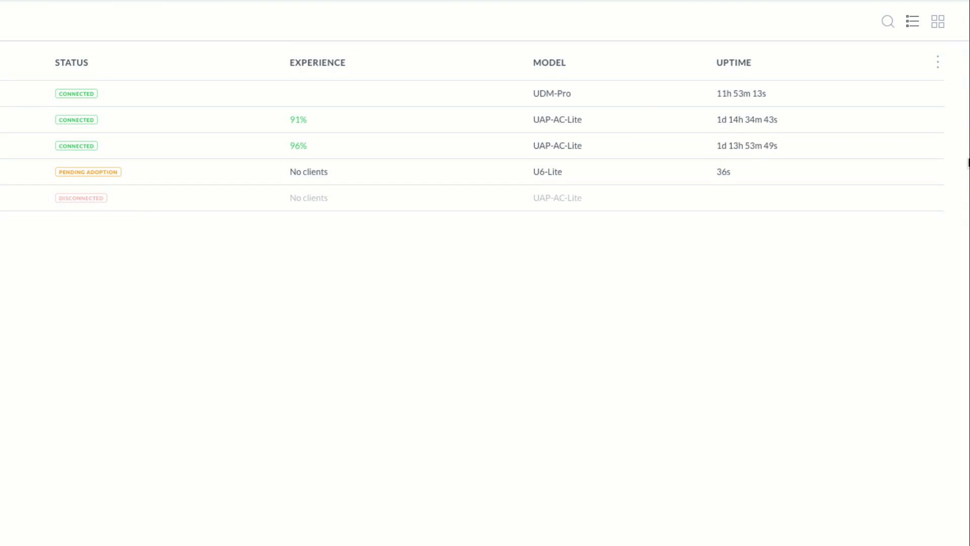
mouse_move(845, 173)
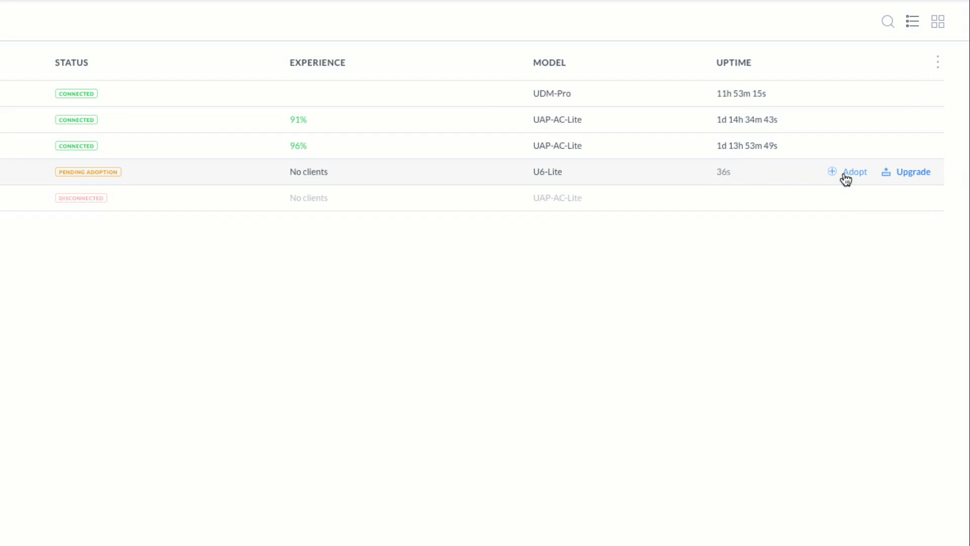
click(854, 172)
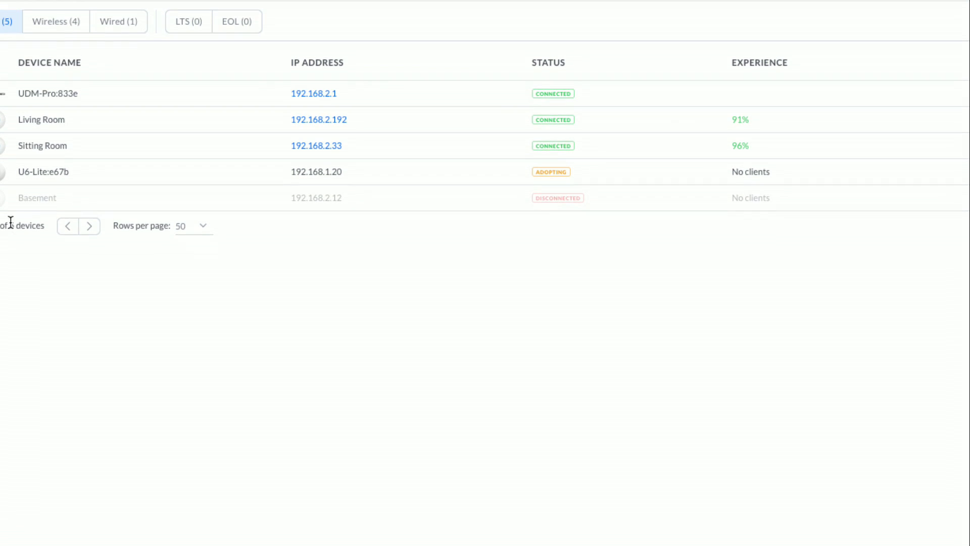
scroll(up, 3)
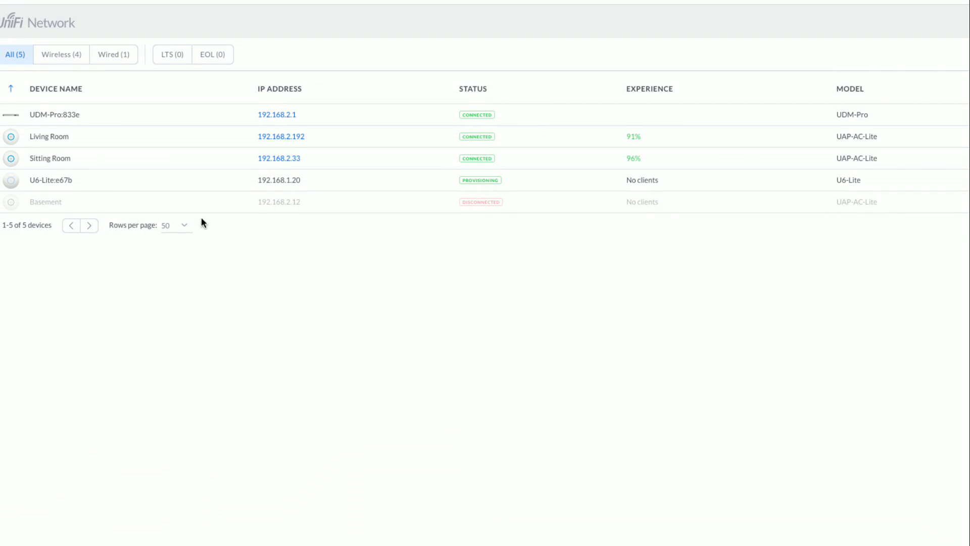
mouse_move(391, 232)
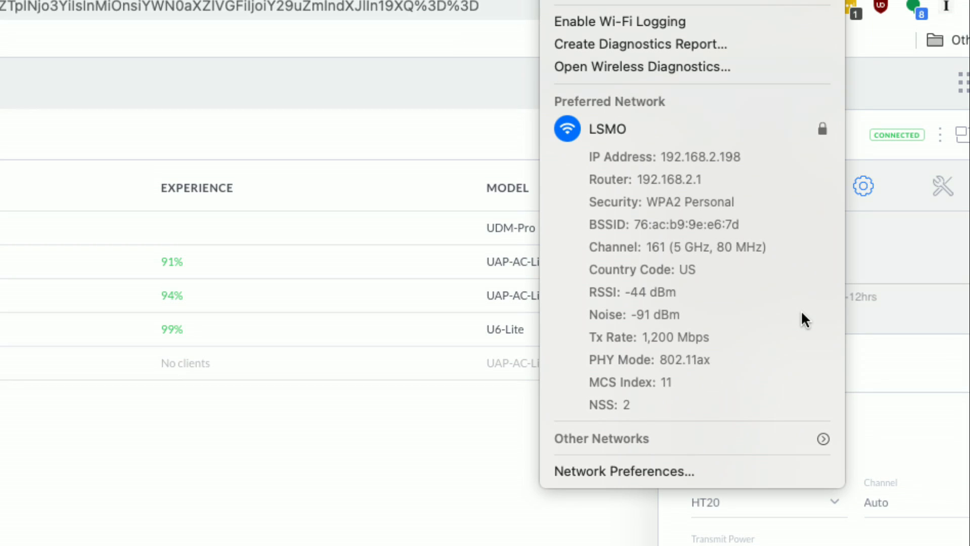
mouse_move(641, 352)
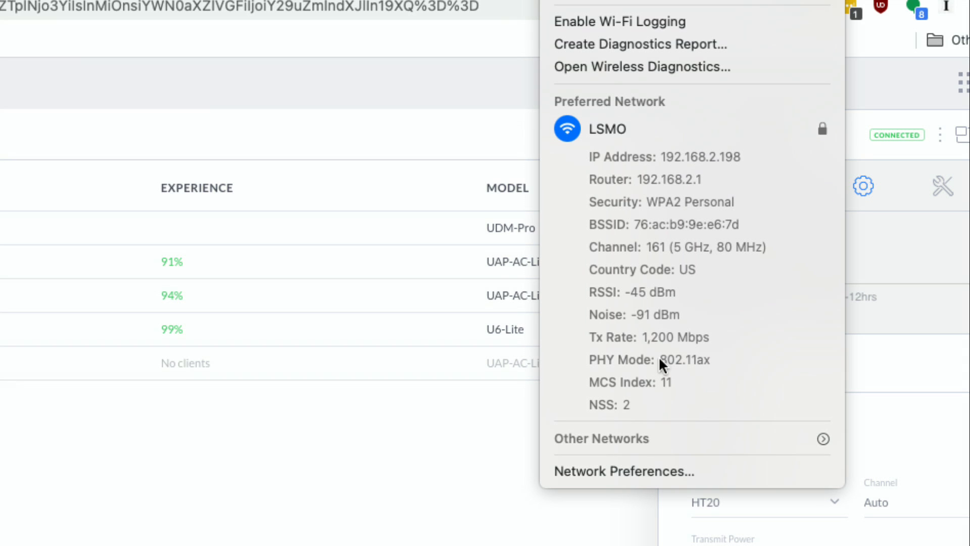
mouse_move(725, 362)
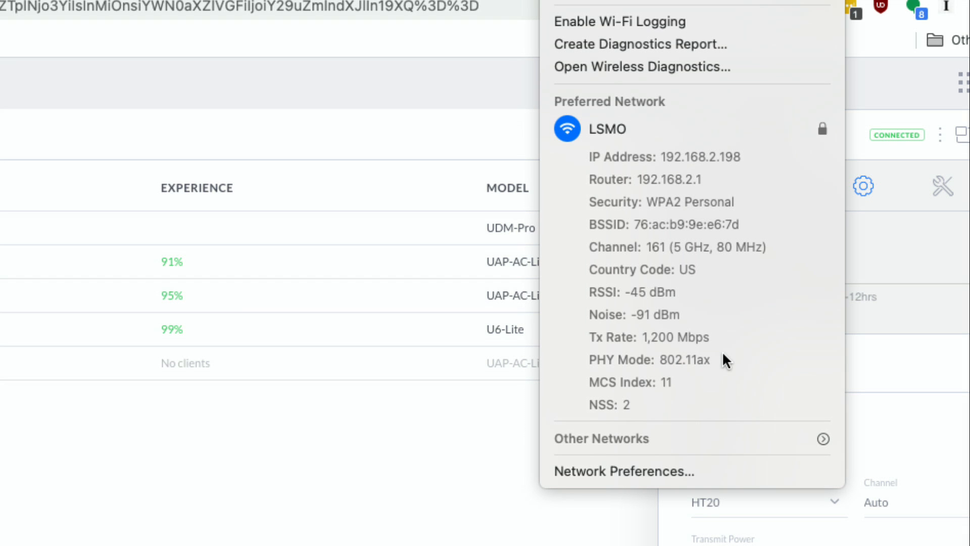
mouse_move(722, 351)
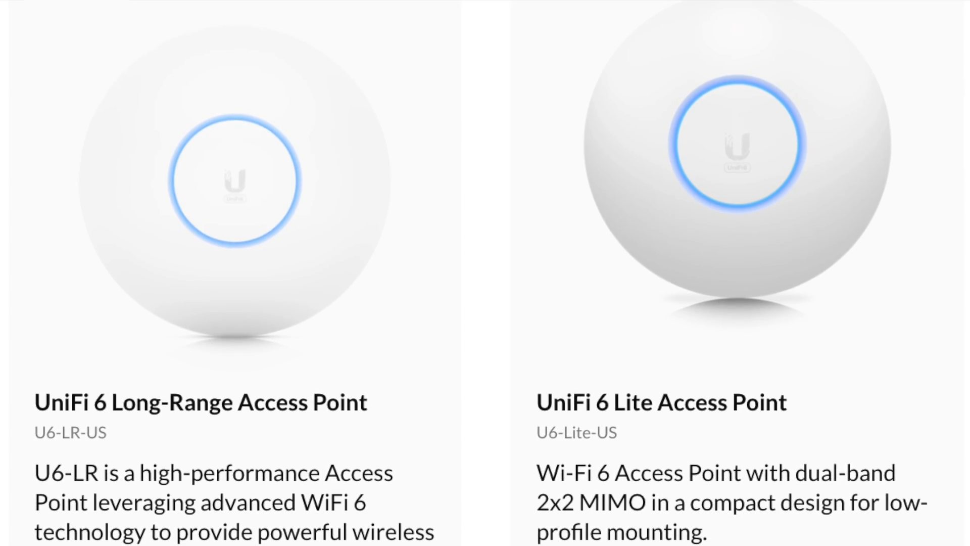
Open the Ubiquiti Store page listing the U6-LR and U6-Lite access points
click(200, 401)
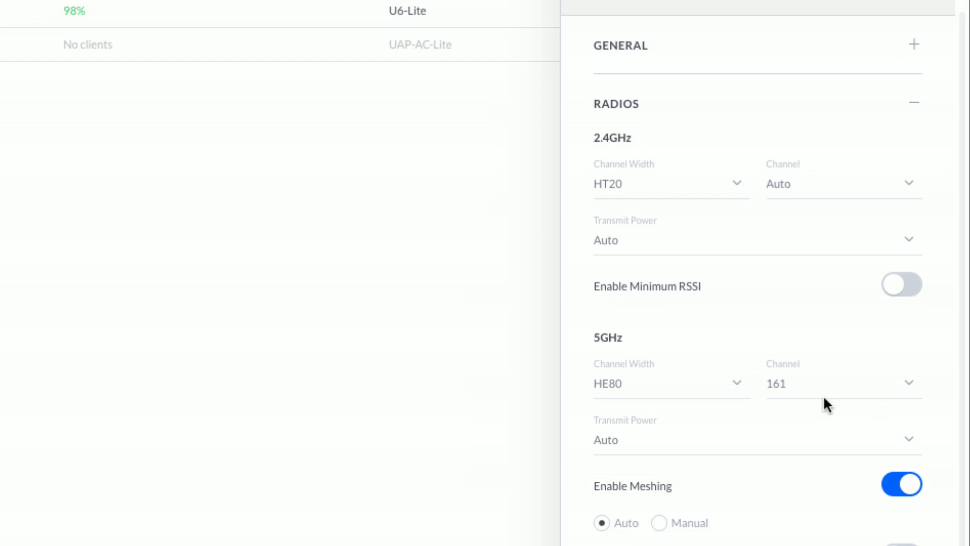
scroll(down, 3)
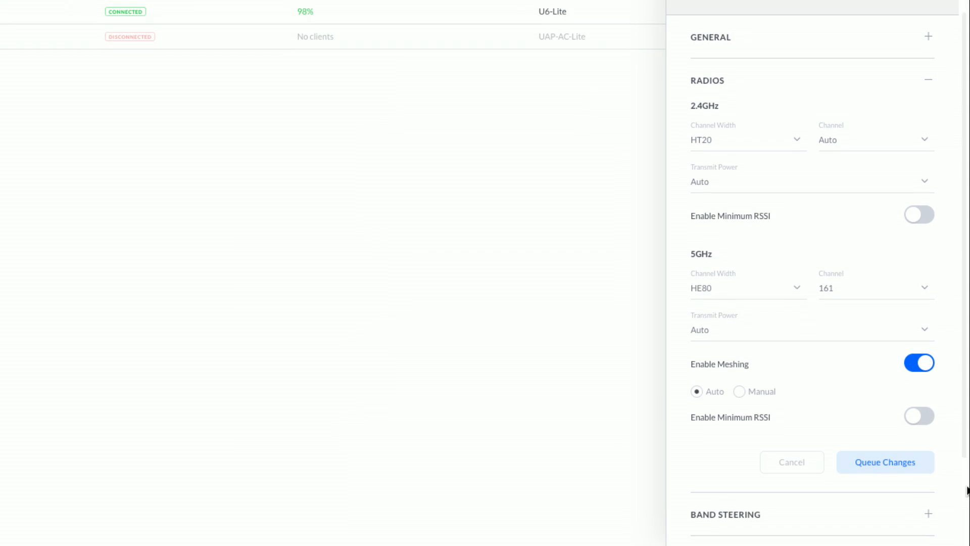
mouse_move(767, 309)
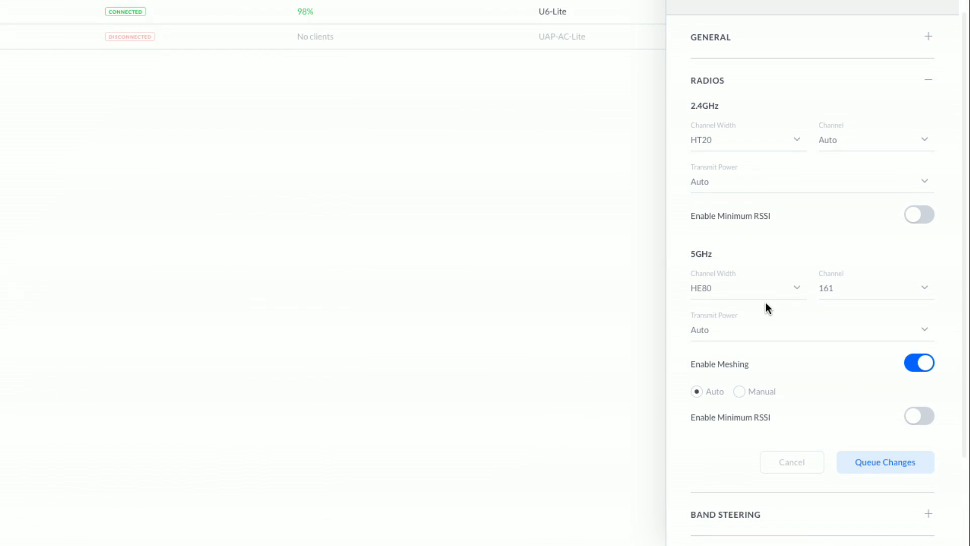
mouse_move(854, 352)
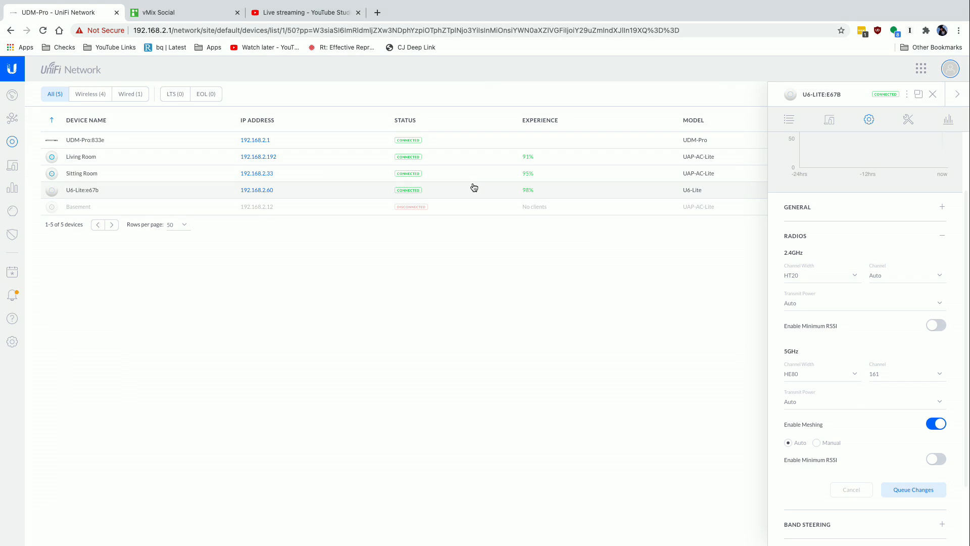
mouse_move(441, 197)
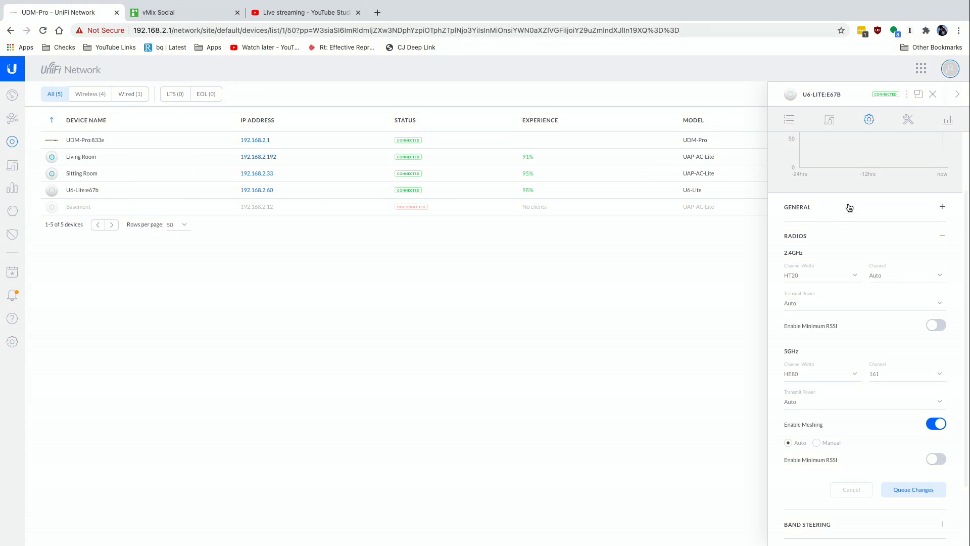
mouse_move(868, 119)
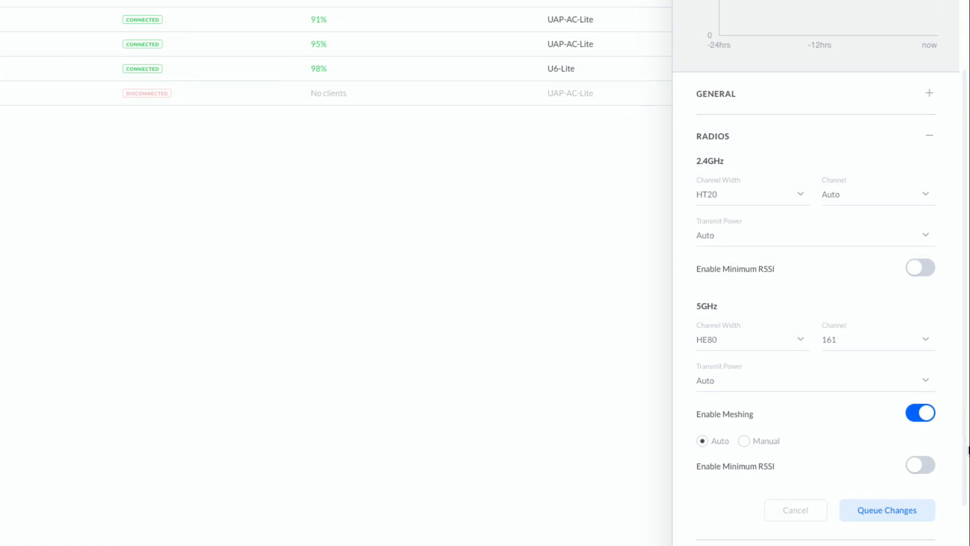
click(752, 339)
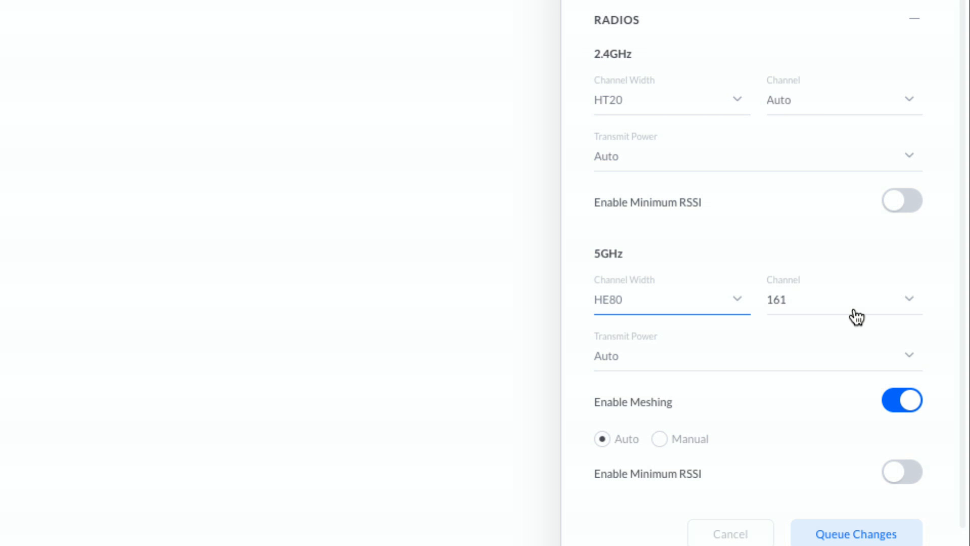
mouse_move(871, 309)
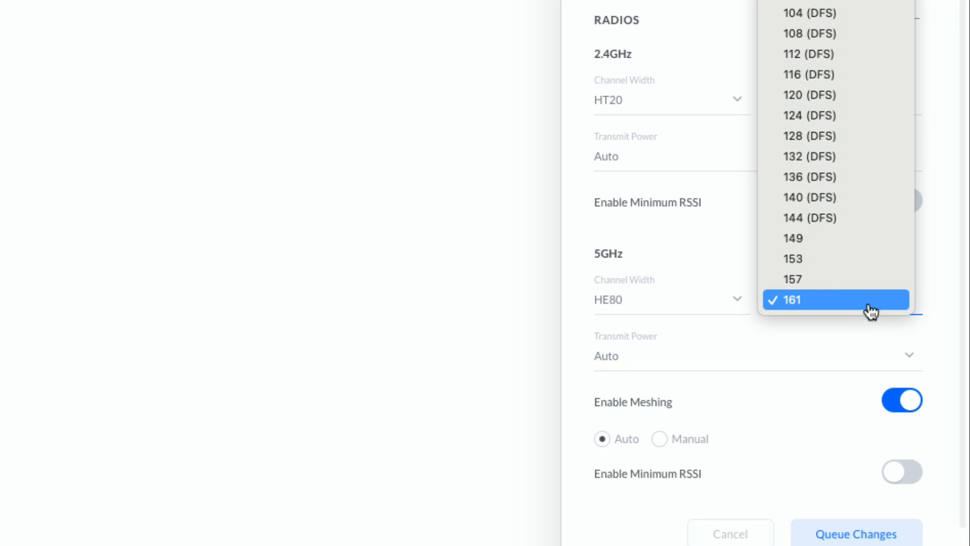
mouse_move(826, 309)
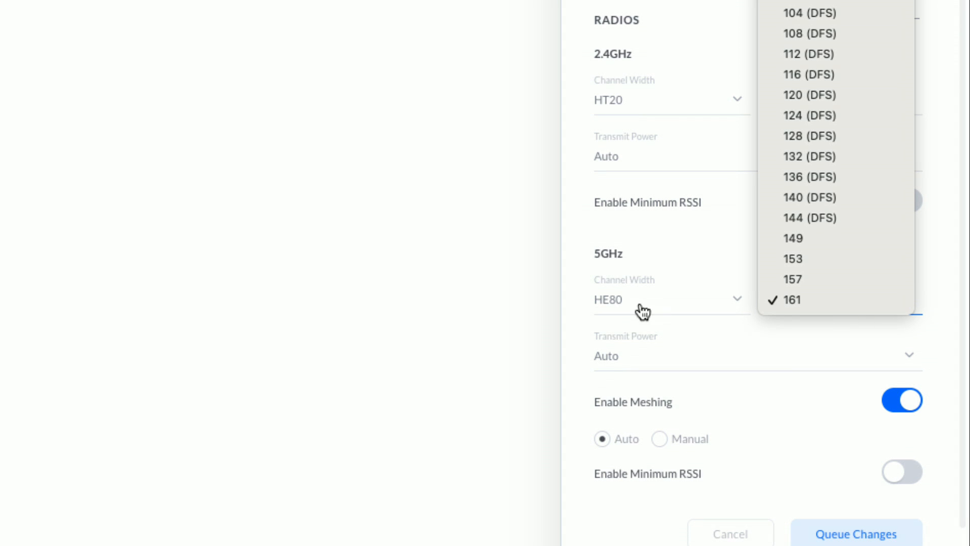
mouse_move(558, 303)
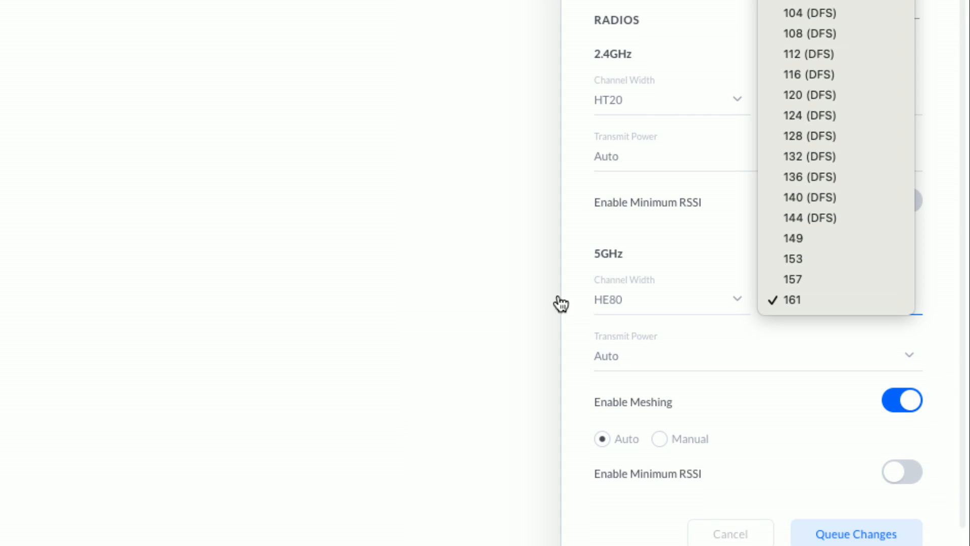
mouse_move(835, 258)
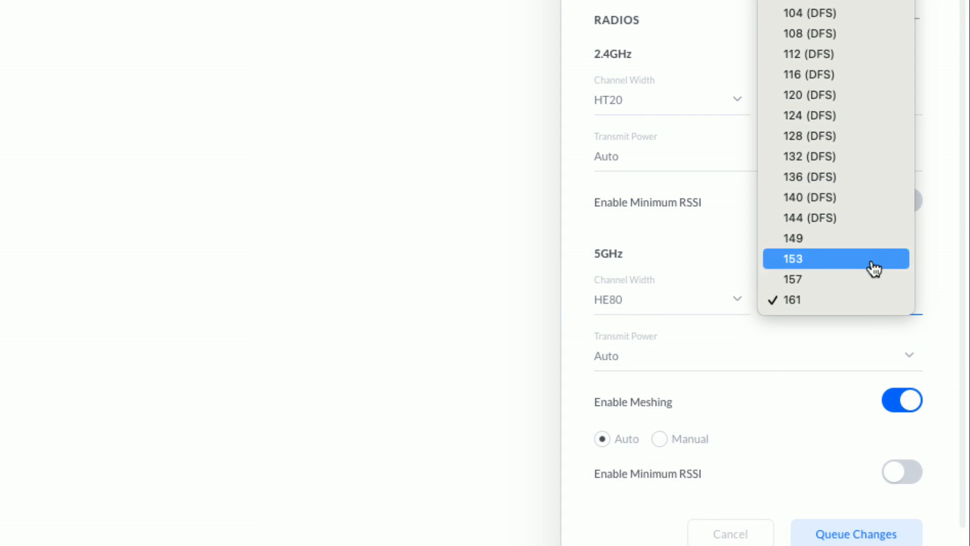
mouse_move(501, 315)
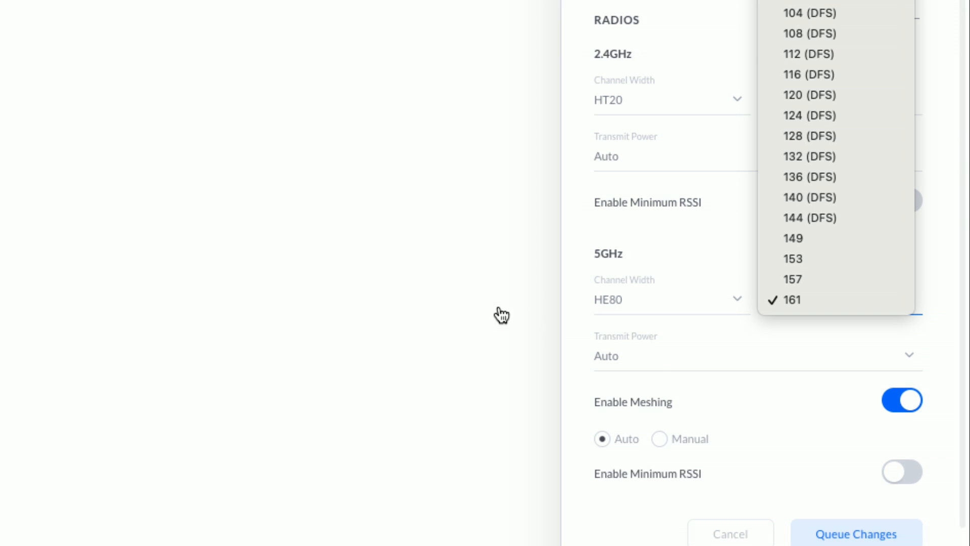
click(793, 300)
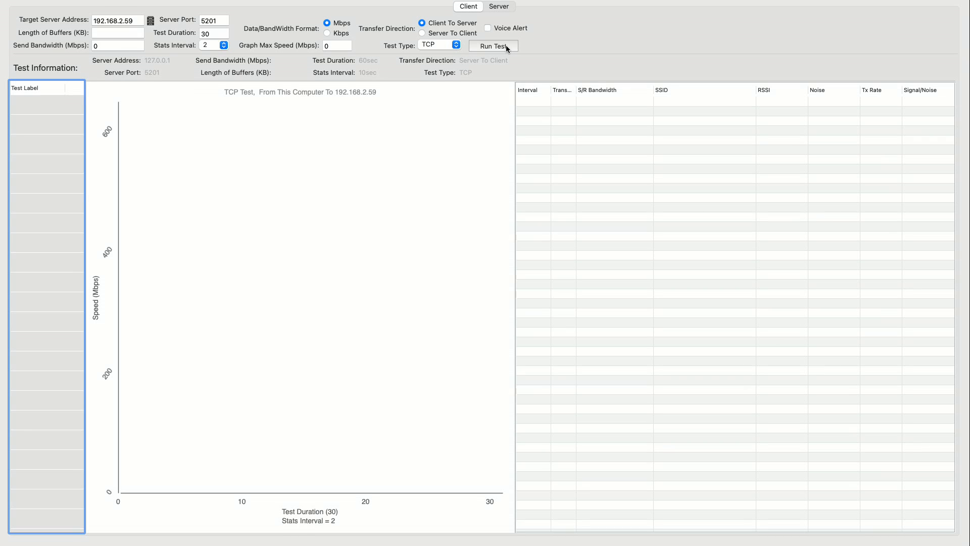
Run the client-to-server TCP test to 192.168.2.59 and wait for results
click(493, 45)
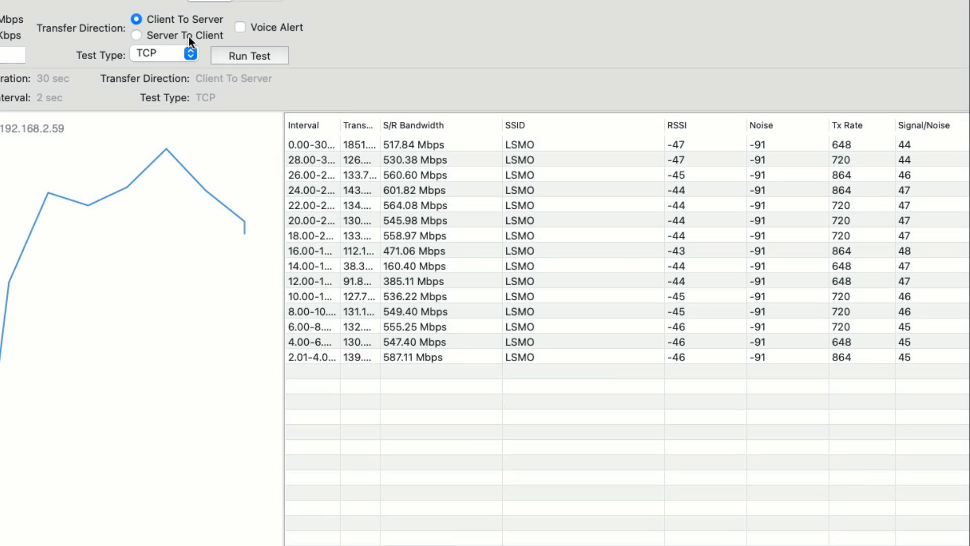
Switch to Server To Client and run the 30-second TCP test
click(136, 36)
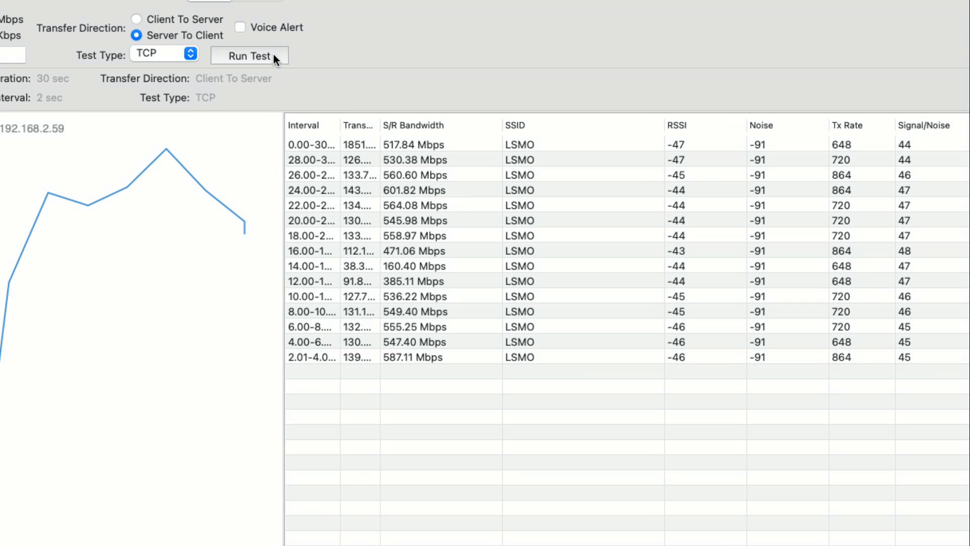
click(249, 56)
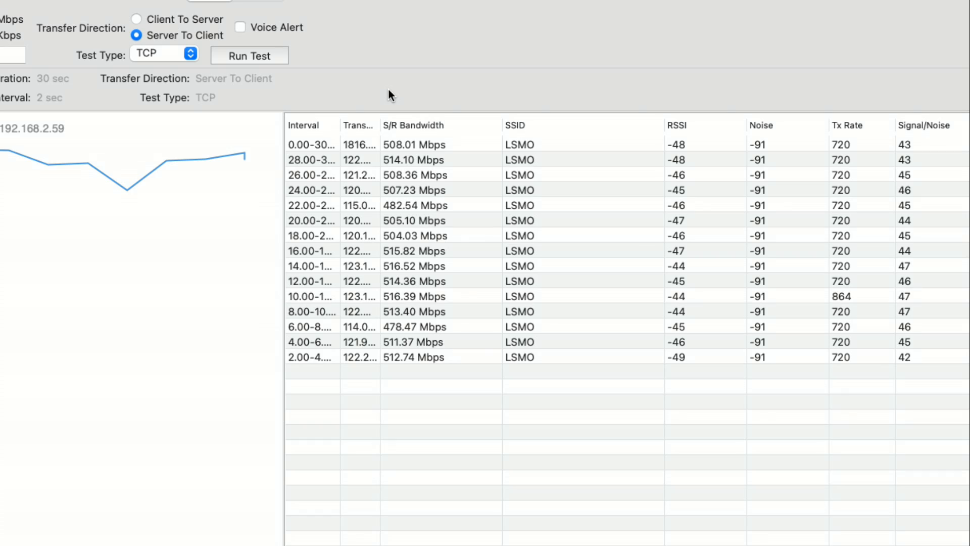
mouse_move(414, 171)
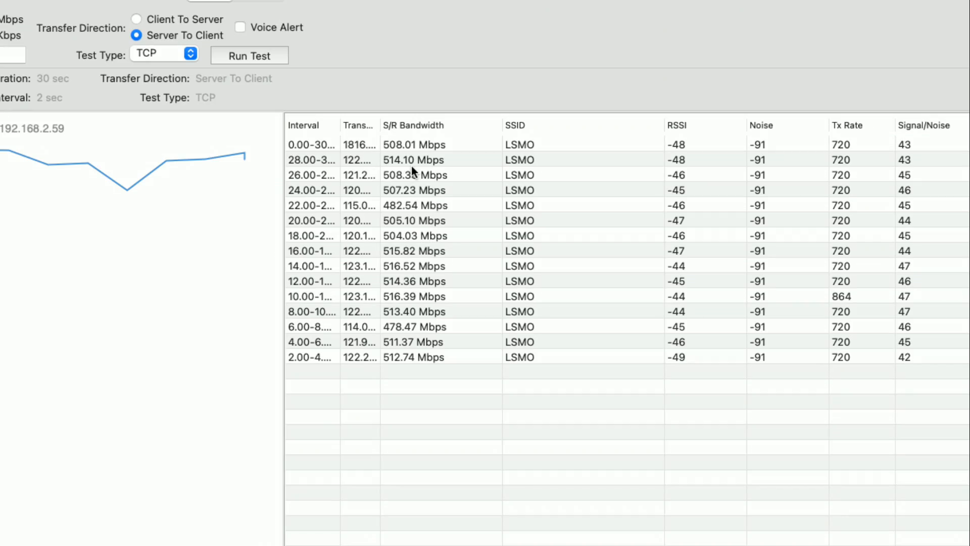